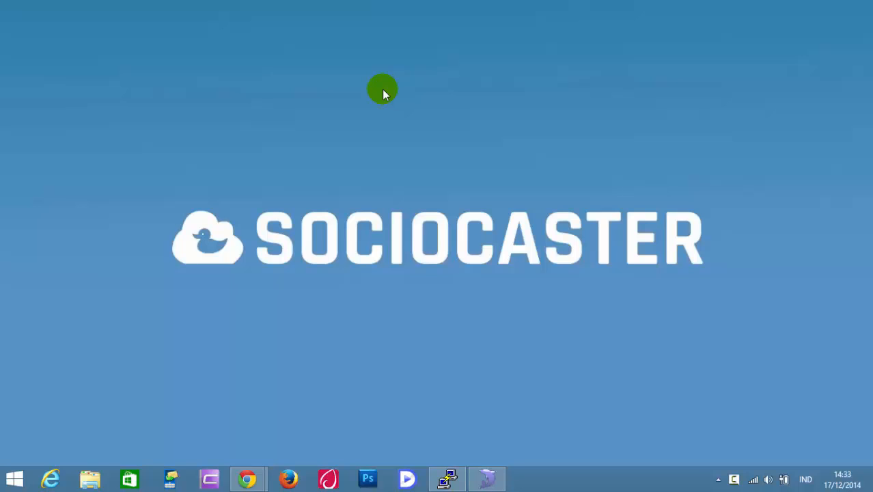
pyautogui.moveTo(376, 123)
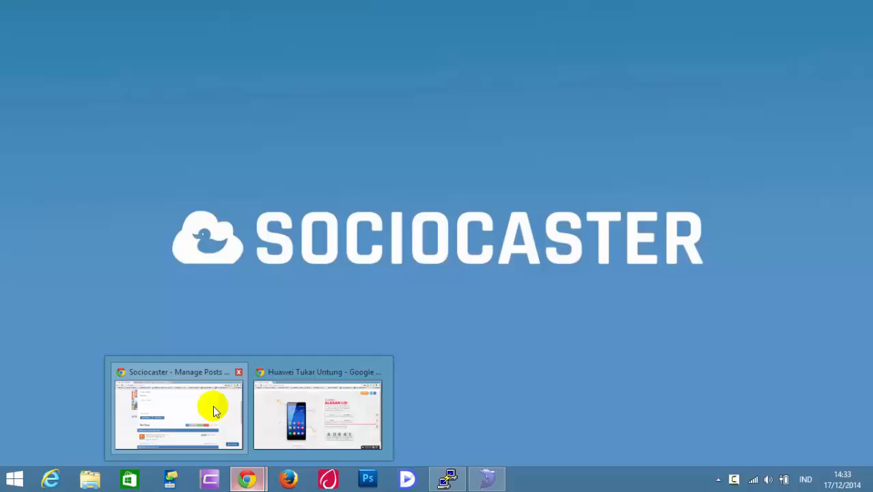
# Step: Switch to the SocioCaster Manage Posts window and bring the Share Link form into view
pyautogui.click(179, 410)
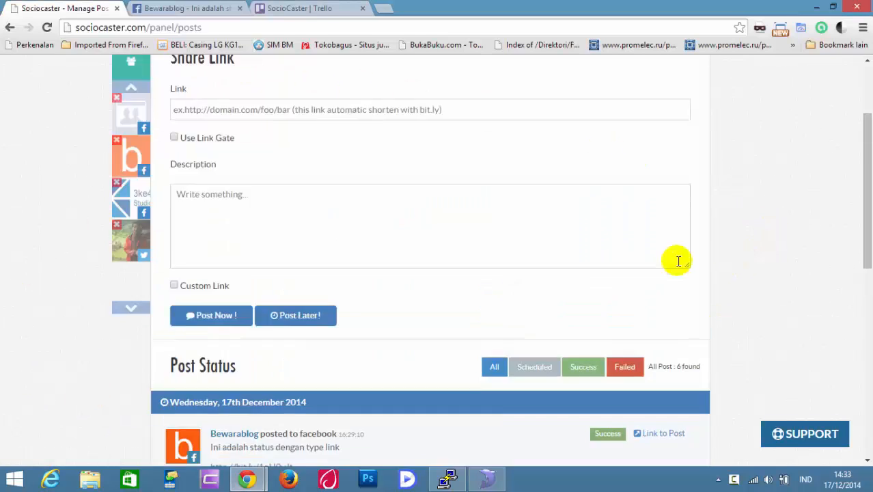
pyautogui.scroll(3)
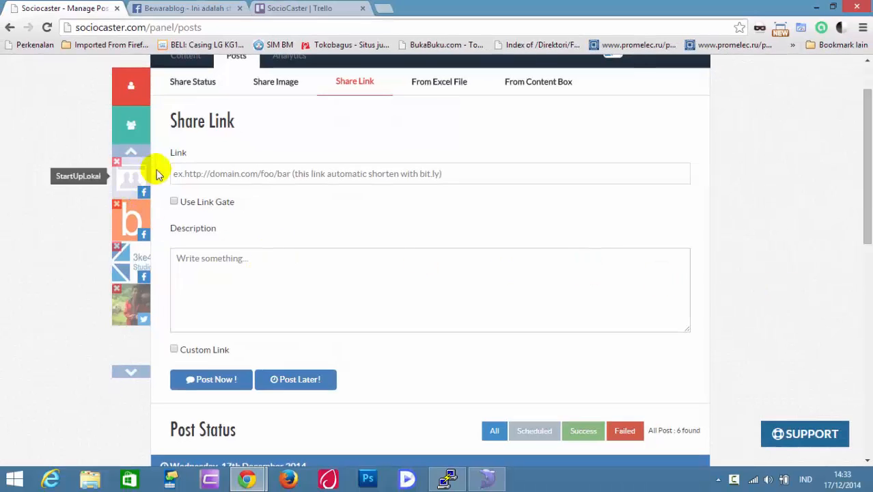
pyautogui.moveTo(309, 197)
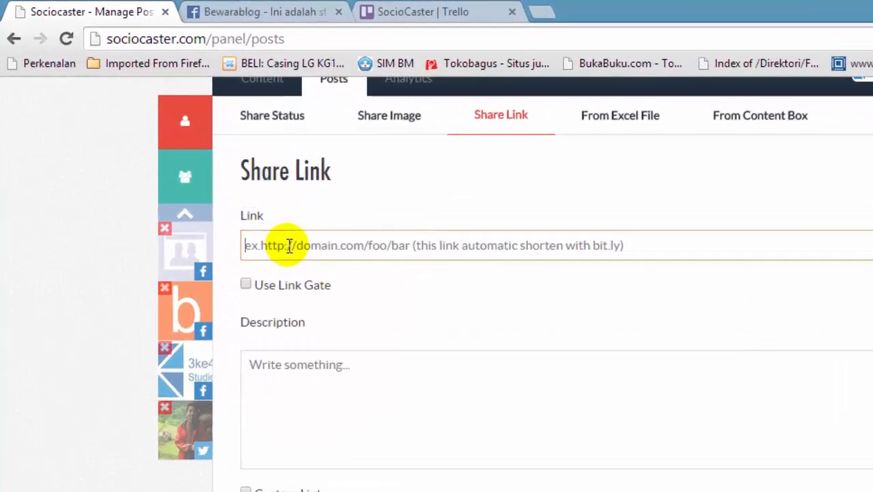
pyautogui.write('http://')
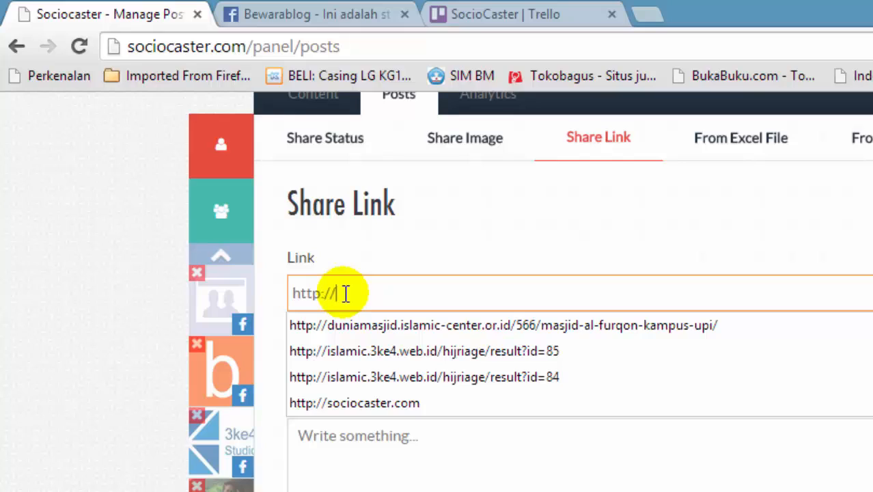
pyautogui.click(355, 402)
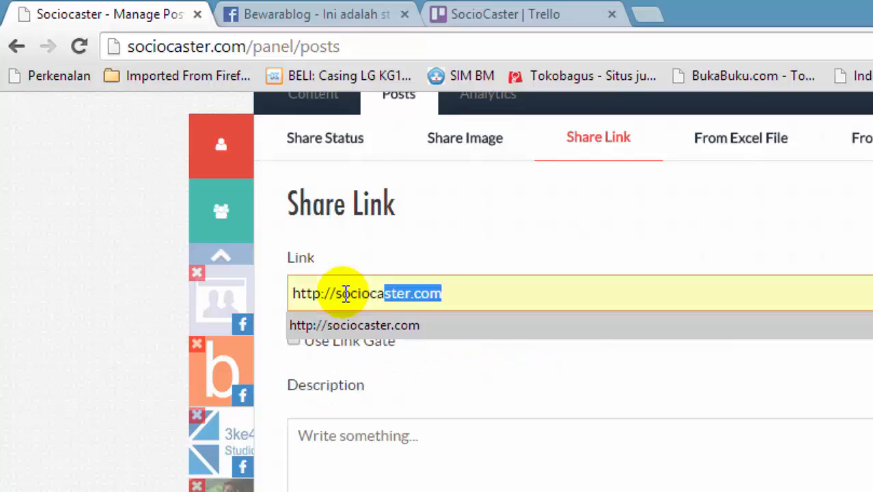
pyautogui.click(354, 325)
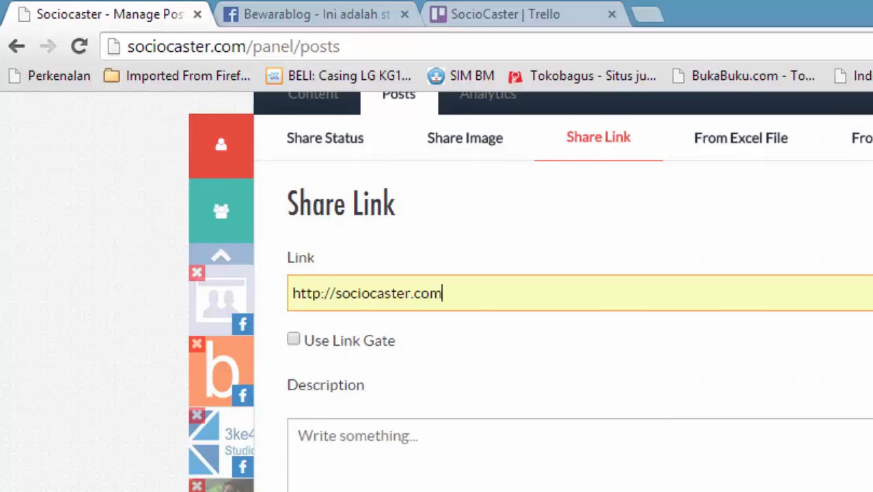
pyautogui.scroll(-3)
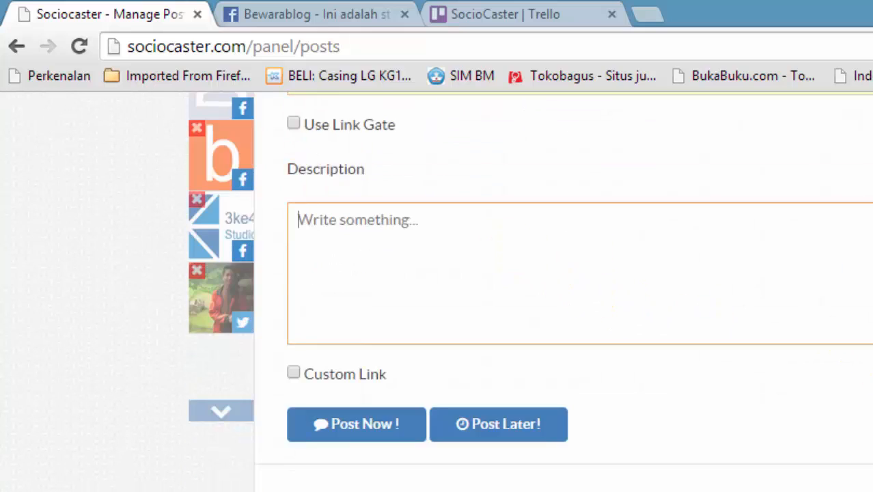
# Step: Type 'Ini adalah link dengan custom link' into the post description
pyautogui.write('Ini ada')
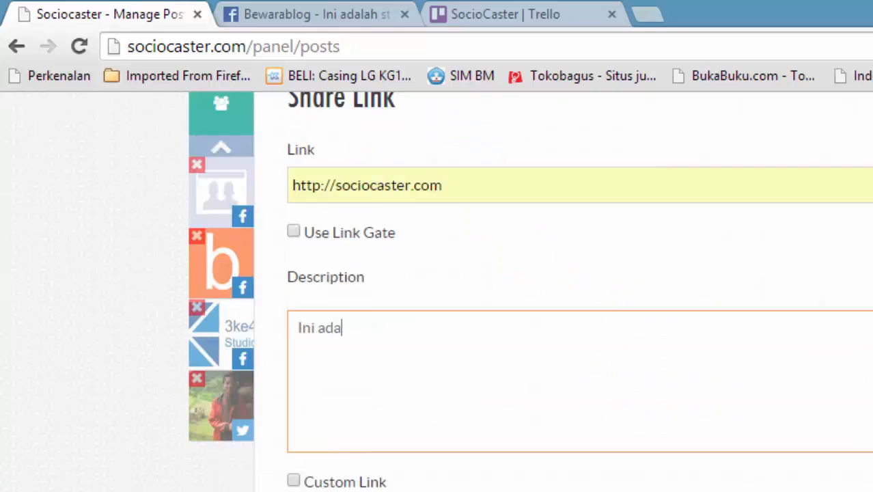
pyautogui.write('lah lin')
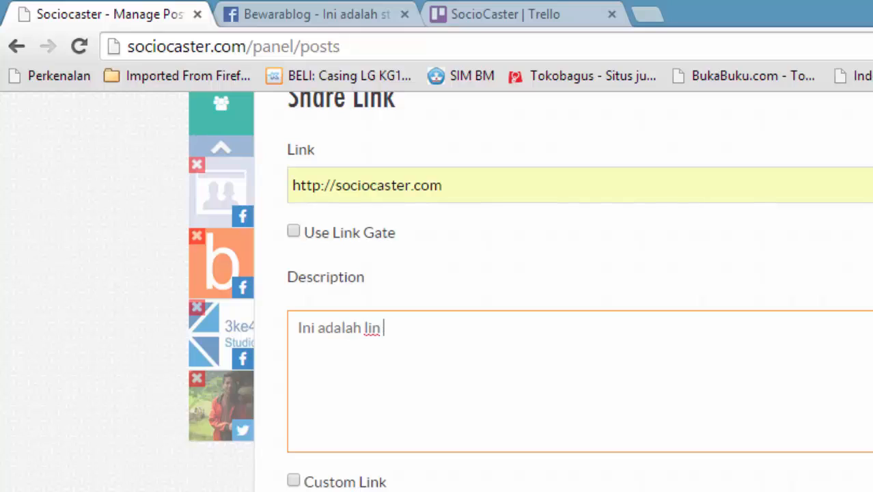
pyautogui.write('k dengan c')
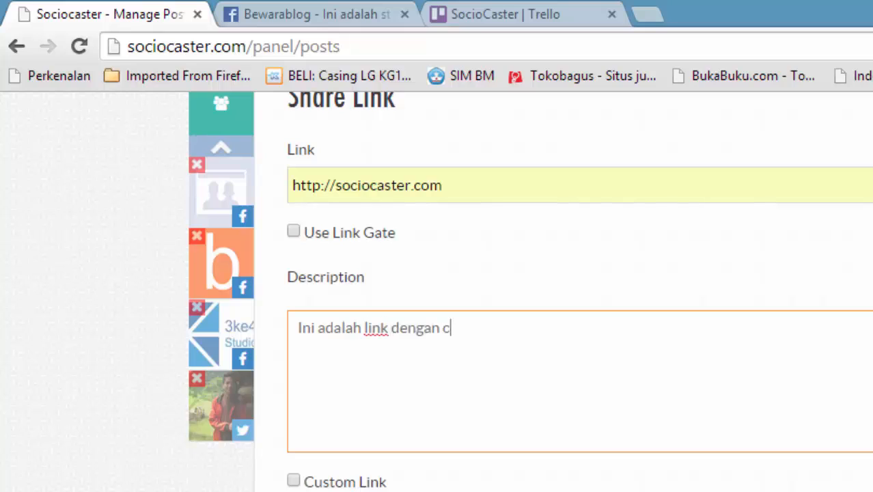
pyautogui.write('ustom link')
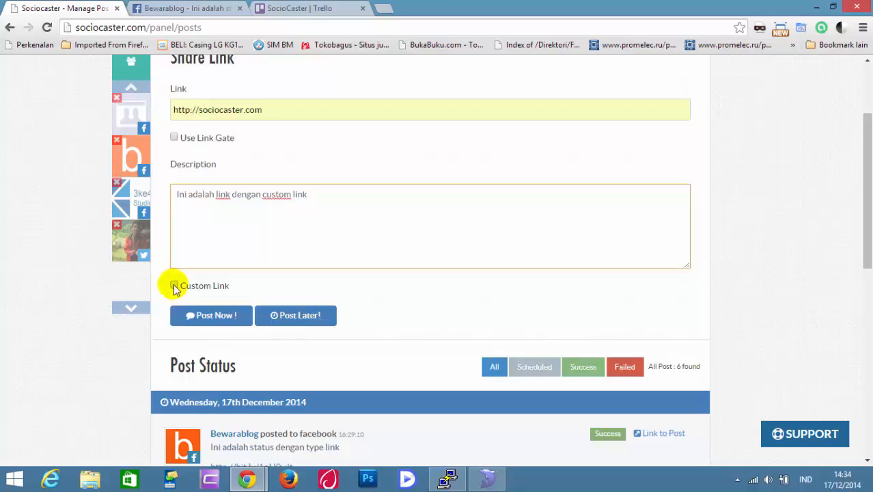
# Step: Tick Custom Link to reveal the Link Image, Name, Description and Caption fields
pyautogui.click(174, 285)
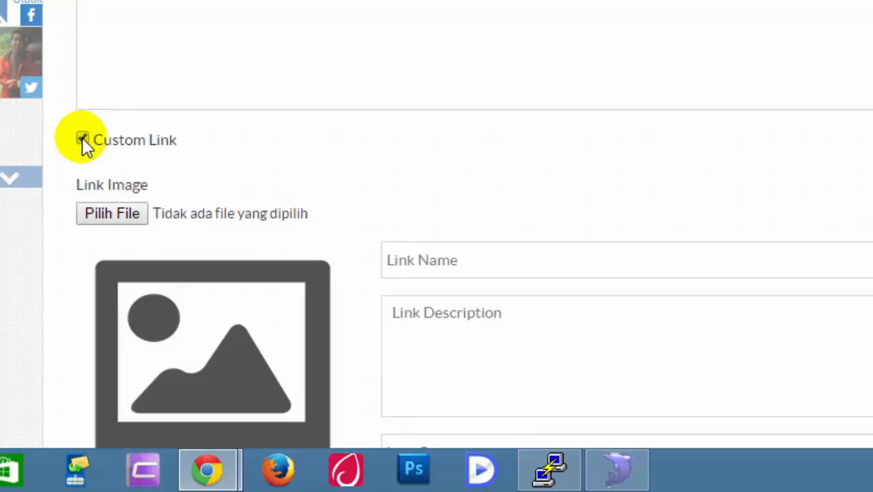
pyautogui.scroll(-3)
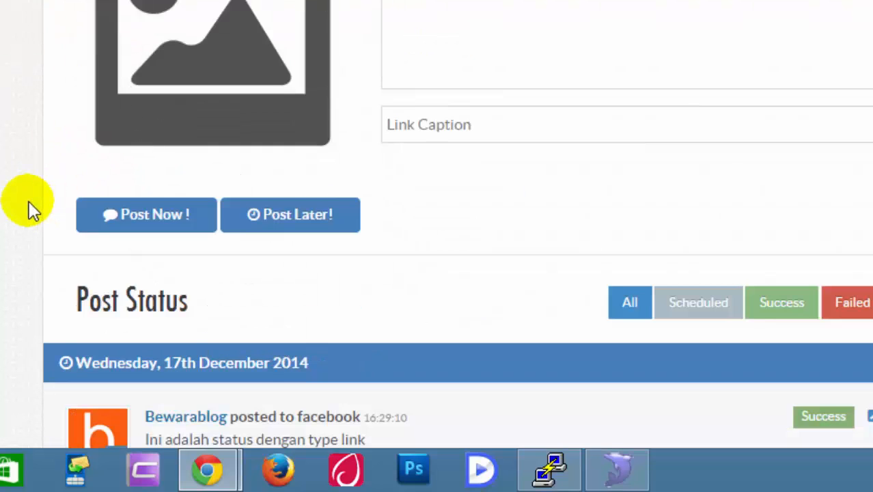
pyautogui.scroll(3)
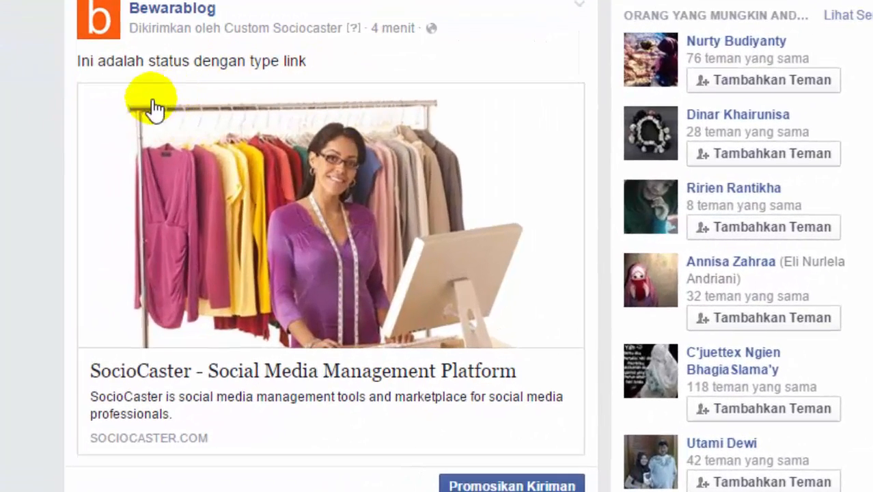
pyautogui.moveTo(91, 378)
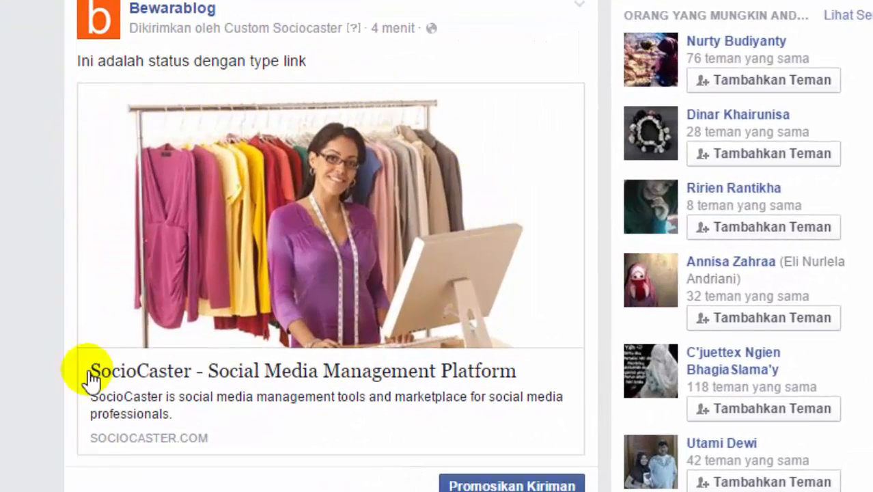
pyautogui.moveTo(379, 382)
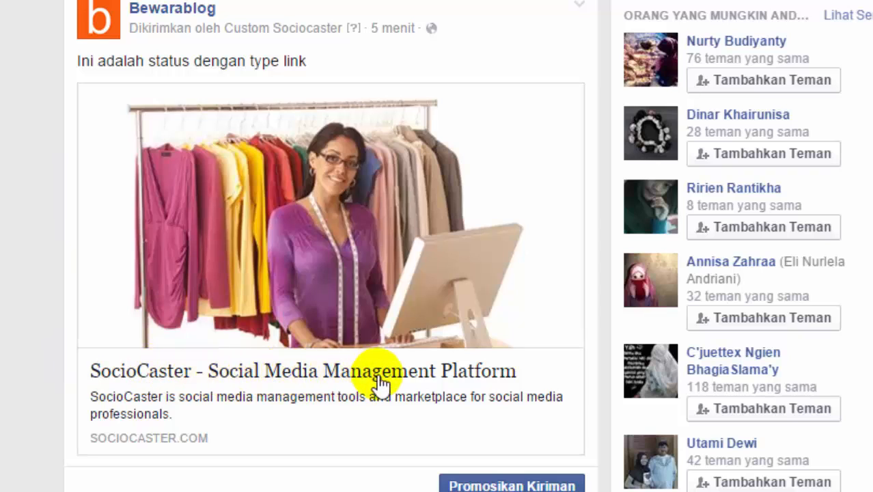
pyautogui.moveTo(95, 416)
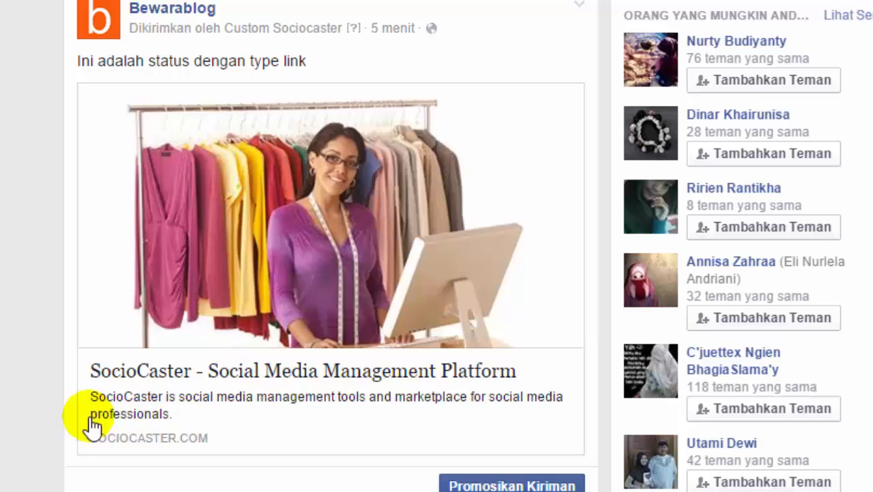
pyautogui.moveTo(142, 444)
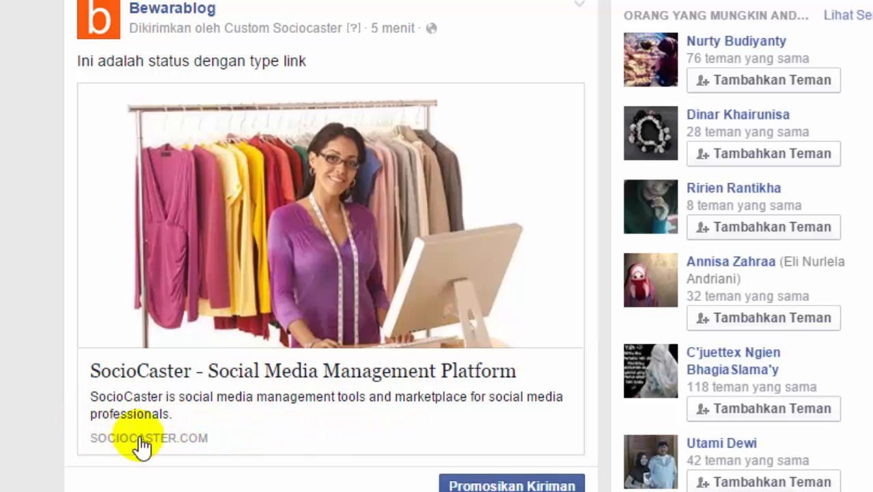
pyautogui.moveTo(227, 454)
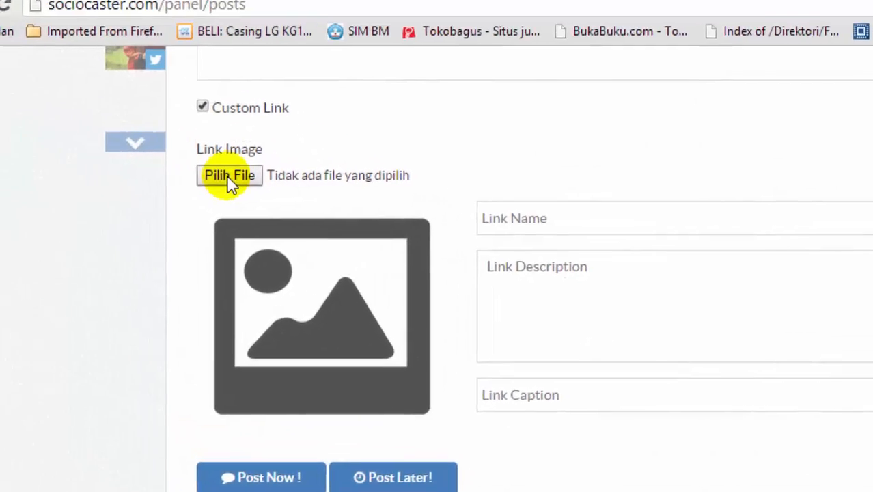
# Step: Select wallpaper-sociocaster.jpg from Downloads as the custom link image
pyautogui.click(229, 175)
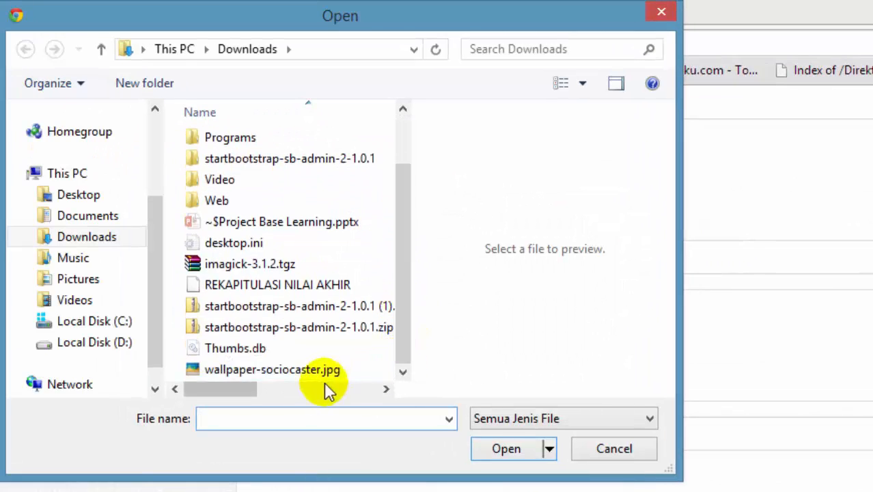
pyautogui.click(273, 369)
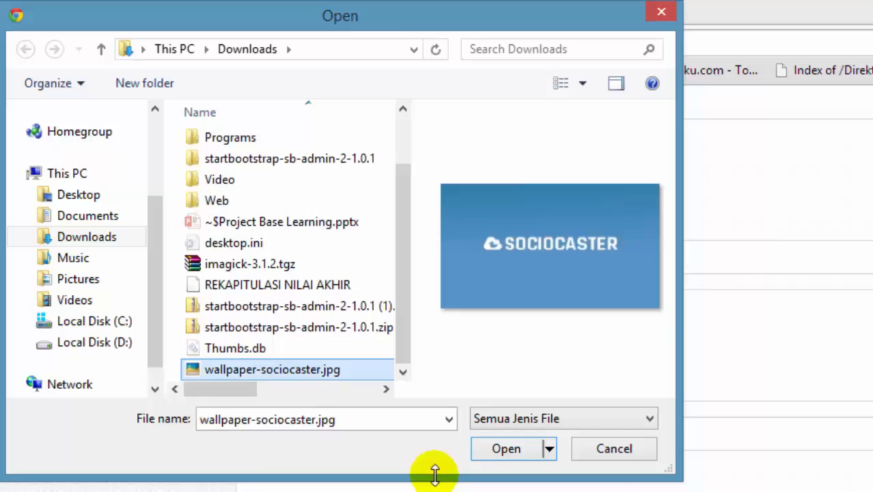
pyautogui.click(506, 448)
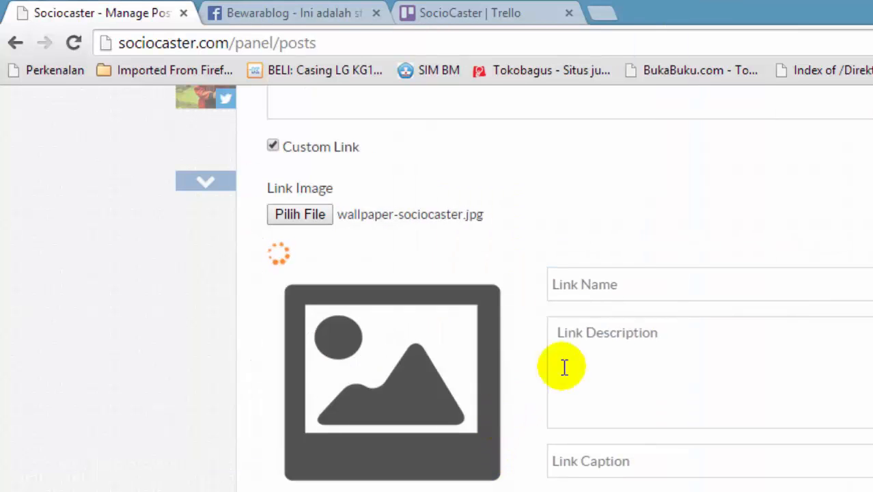
# Step: Scroll down to watch the blue SOCIOCASTER wallpaper preview replace the placeholder
pyautogui.scroll(-3)
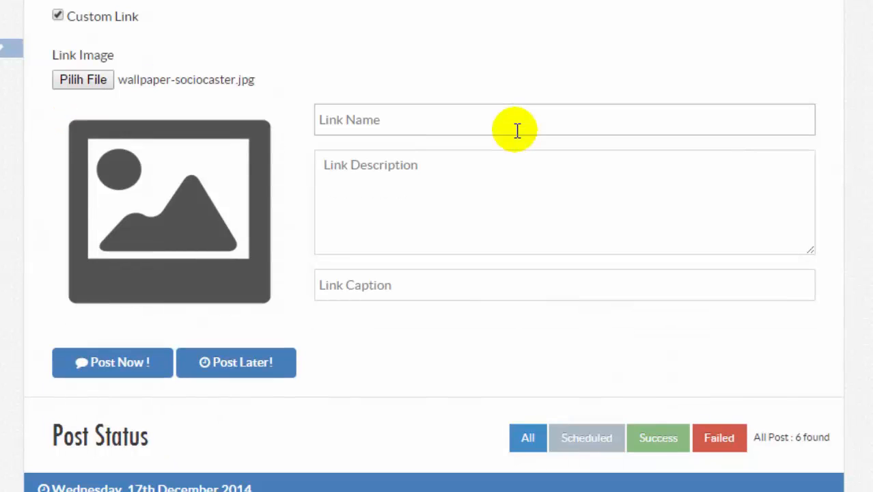
pyautogui.moveTo(246, 88)
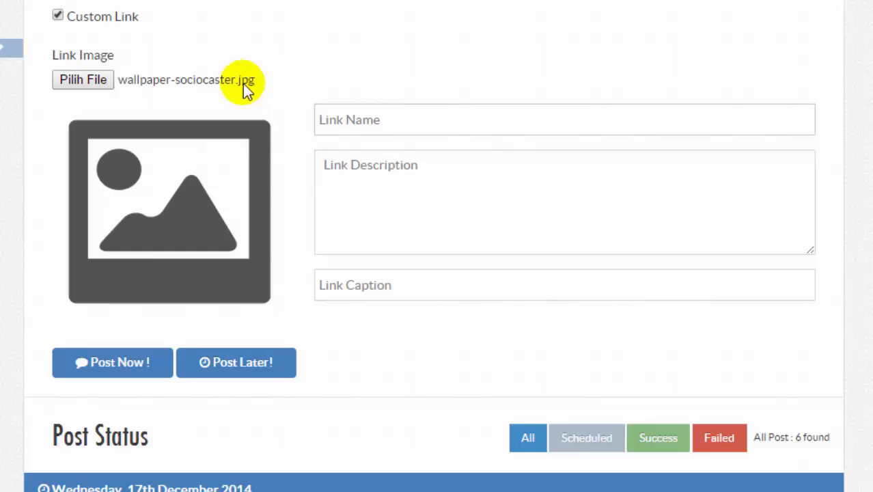
pyautogui.moveTo(48, 167)
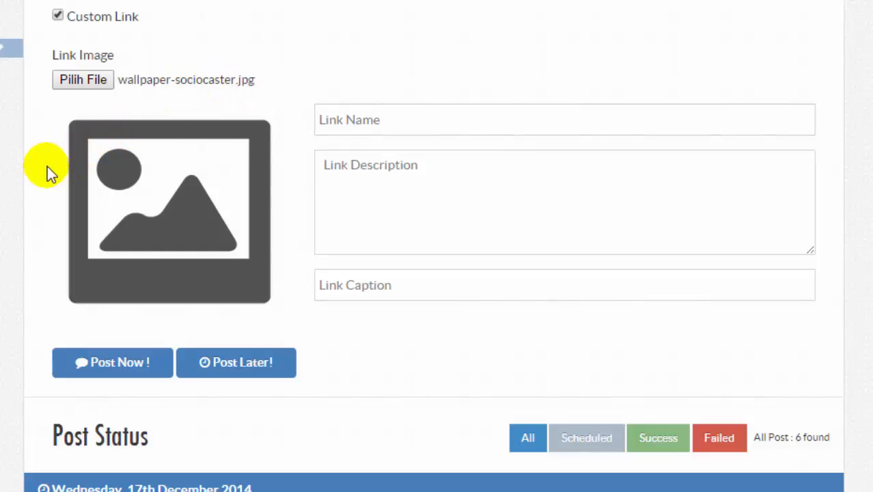
pyautogui.moveTo(324, 143)
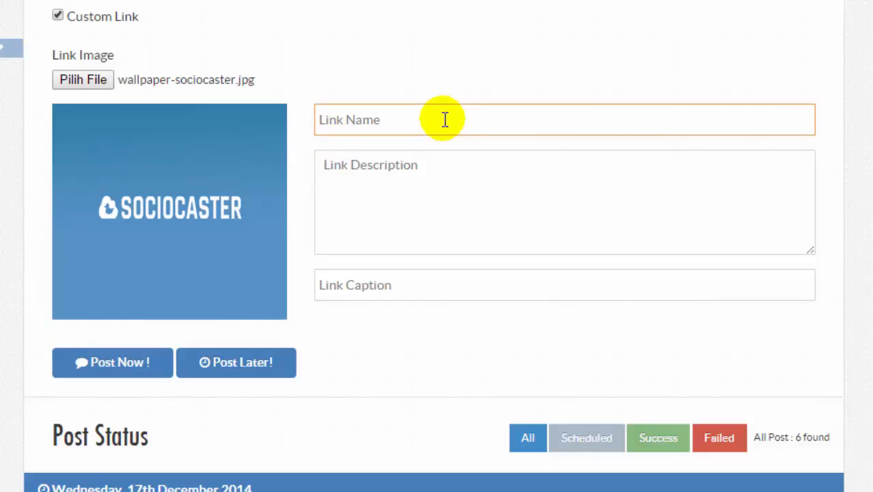
# Step: Enter the link name, replacing 'Management' with 'Tools' to read 'The Powerfull Social Media Tools'
pyautogui.write('The Po')
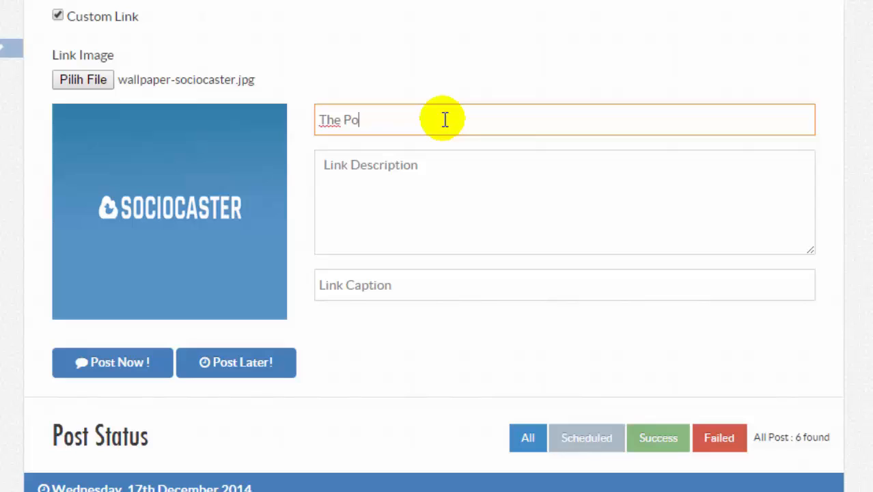
pyautogui.write('werfull Sol')
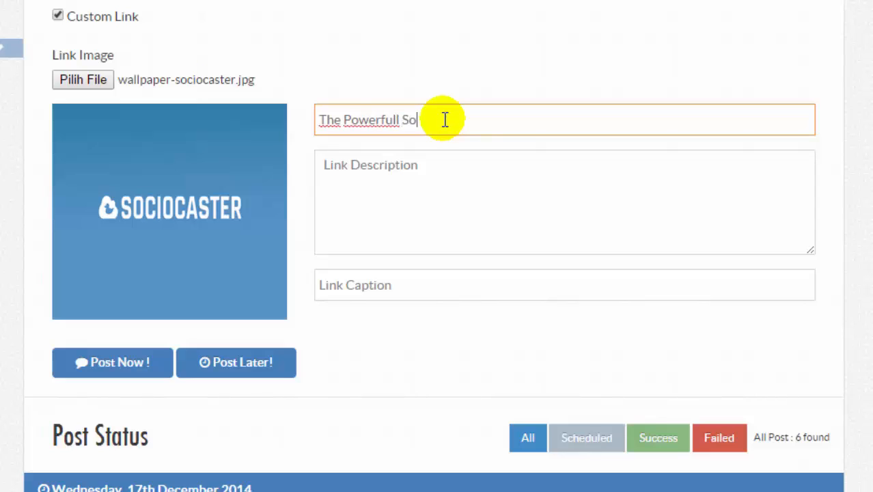
pyautogui.write('cial Me')
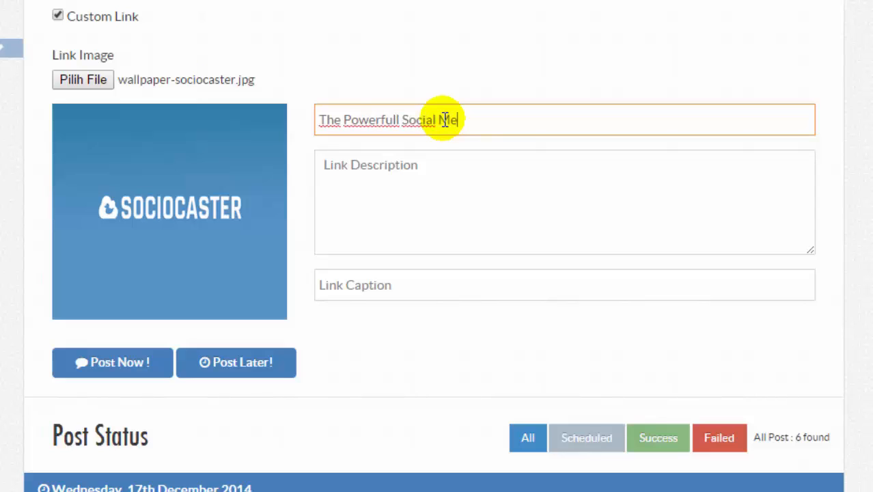
pyautogui.write('dia Manage')
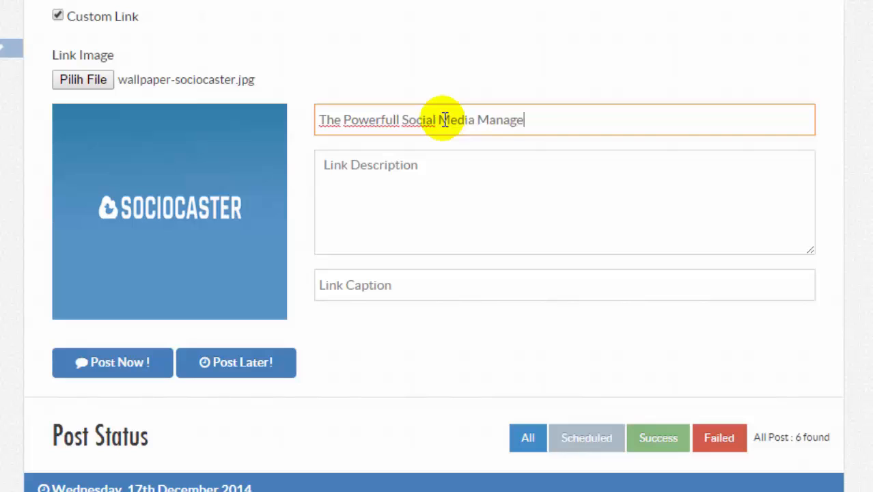
pyautogui.write('ment')
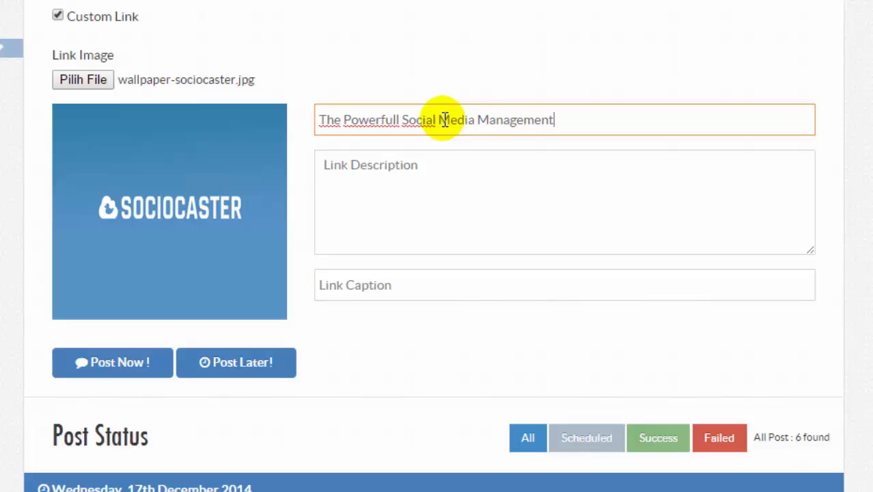
pyautogui.doubleClick(514, 120)
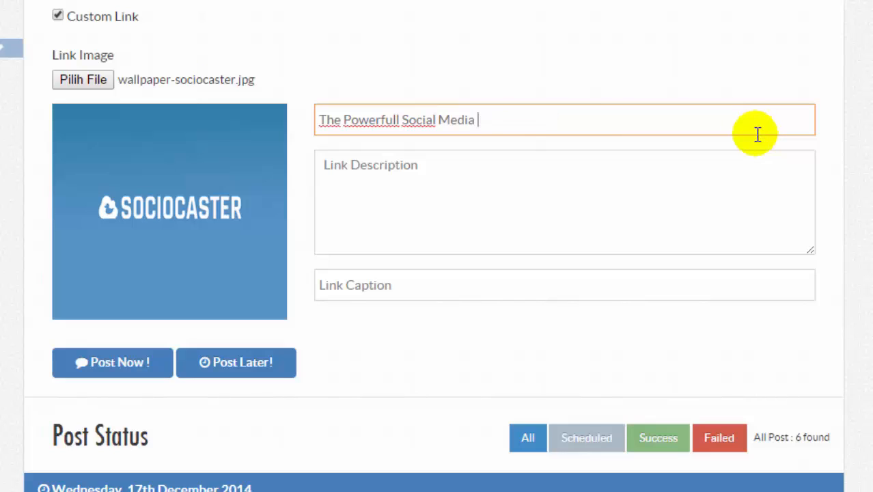
pyautogui.write('Tools')
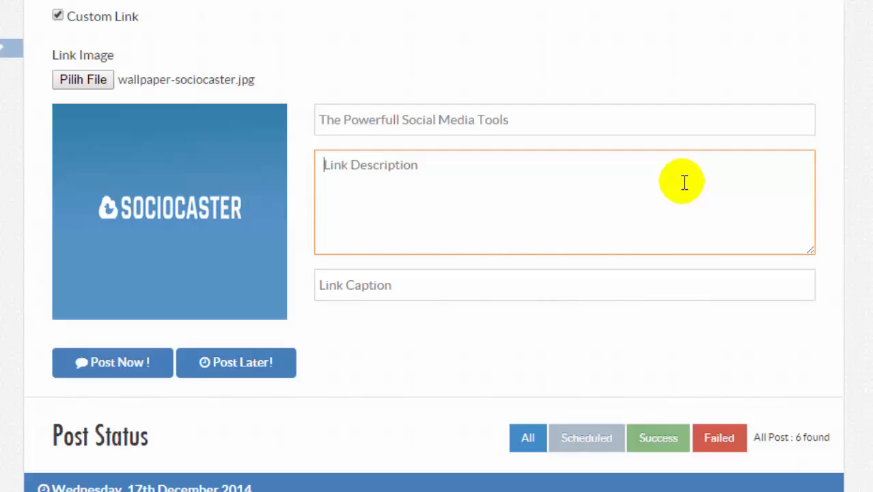
# Step: Type 'Sociocaster merupakan tools untuk social media marketing' as the link description
pyautogui.write('Sociocaster')
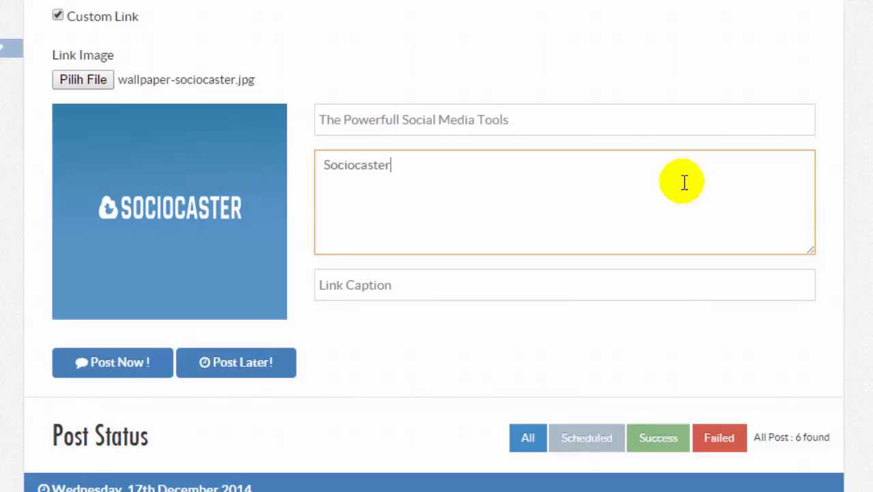
pyautogui.write('merupakan t')
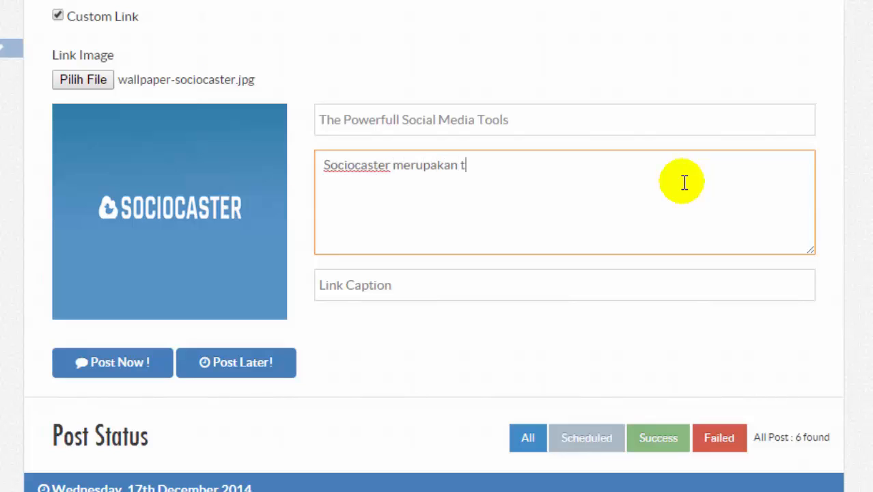
pyautogui.write('ools untuk')
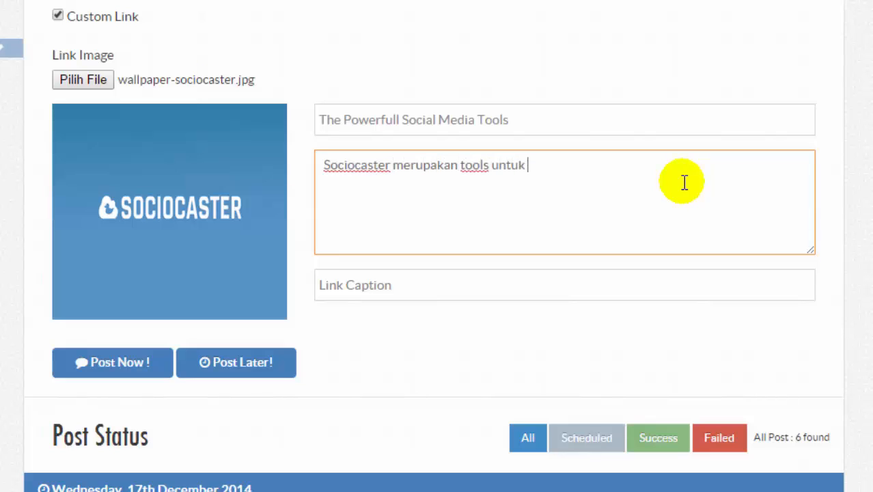
pyautogui.write('social m')
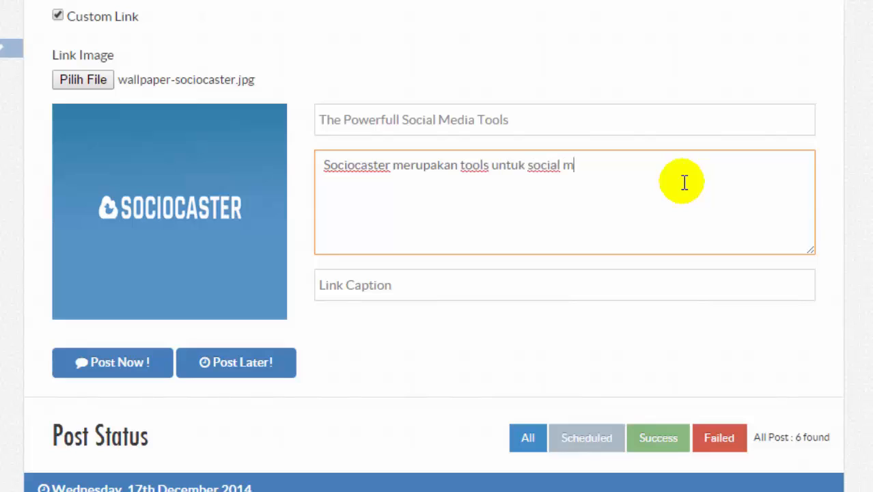
pyautogui.write('edia marketi')
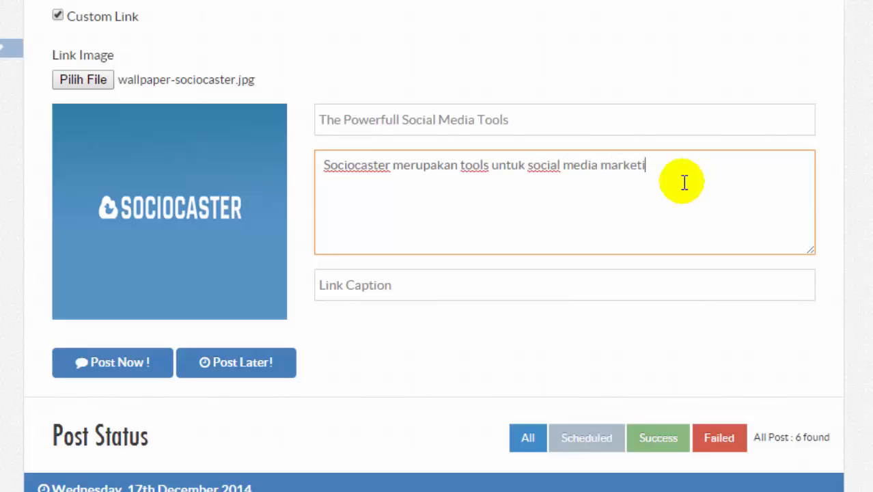
pyautogui.write('ng')
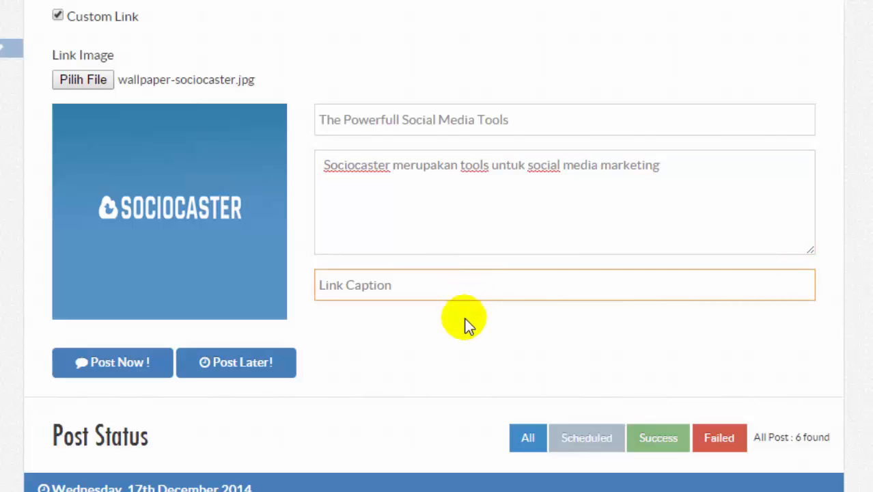
# Step: Enter news.detik.com as the link caption via the autocomplete suggestion
pyautogui.write('news.detik.com')
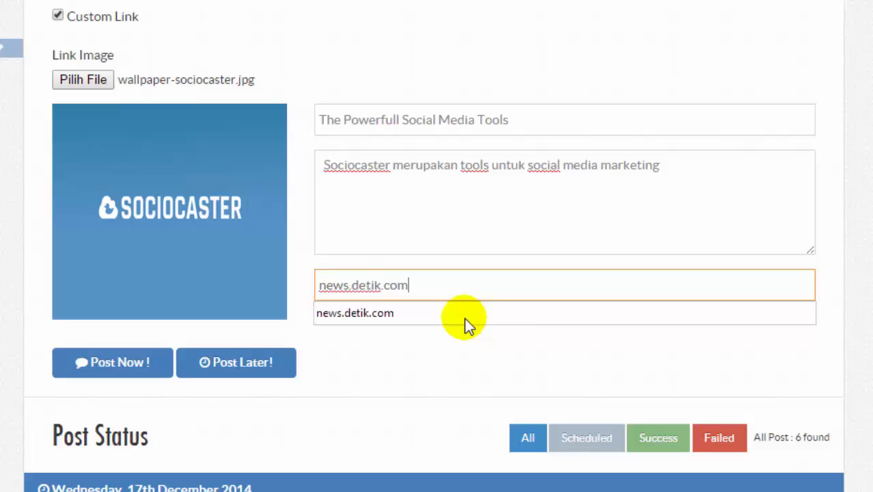
pyautogui.click(354, 313)
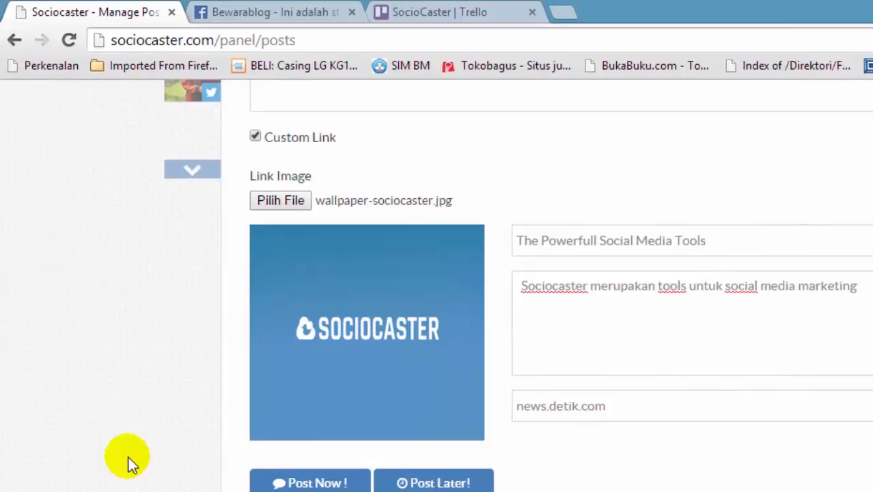
# Step: Review the completed form and publish the custom link post with Post Now!
pyautogui.scroll(3)
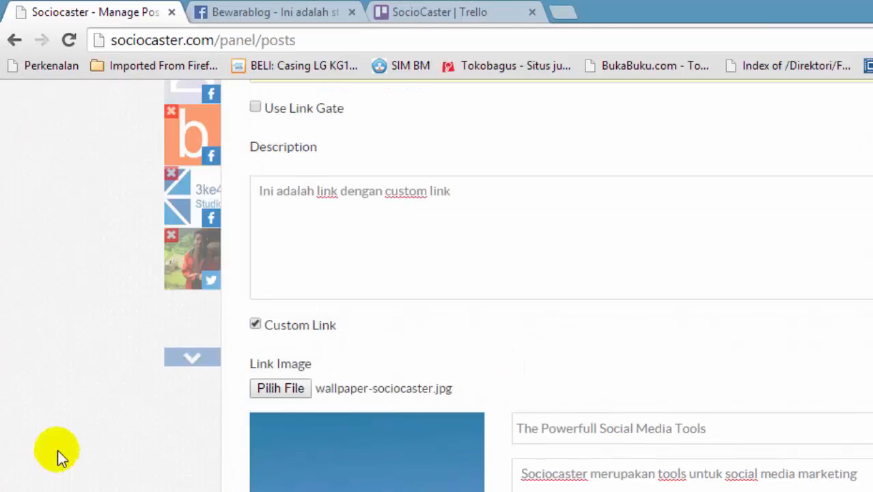
pyautogui.scroll(3)
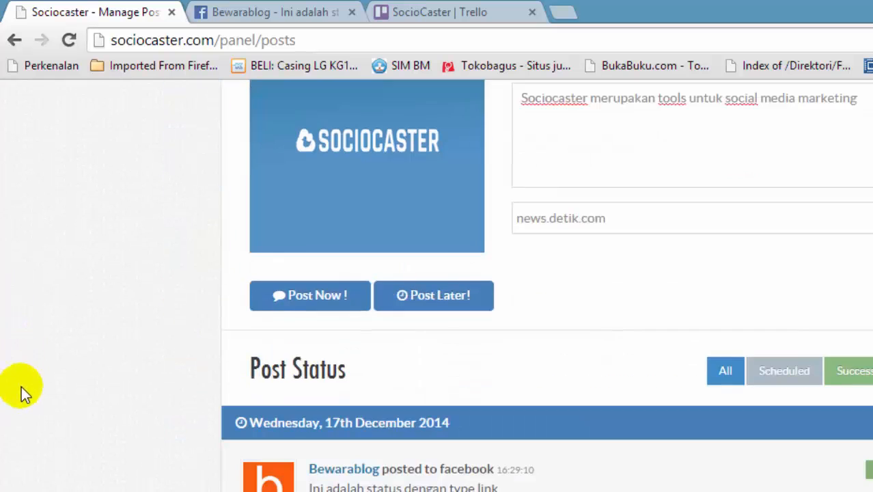
pyautogui.moveTo(310, 295)
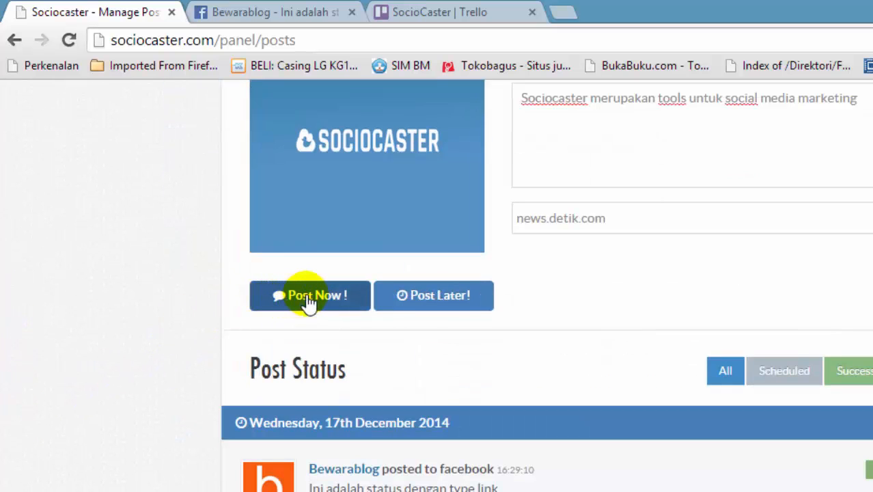
pyautogui.click(309, 296)
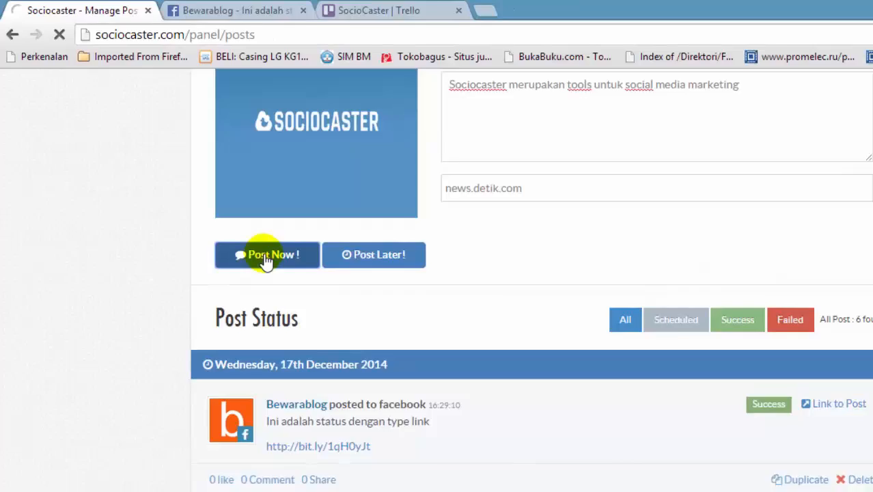
pyautogui.click(266, 254)
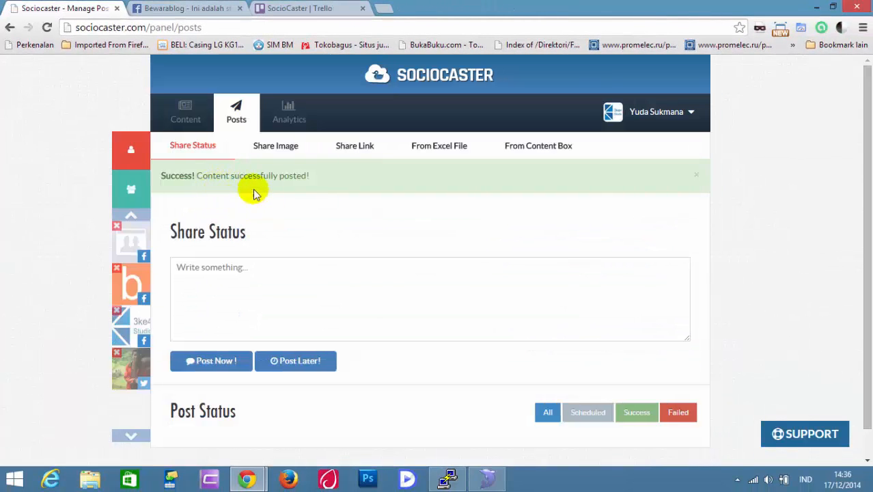
pyautogui.moveTo(294, 202)
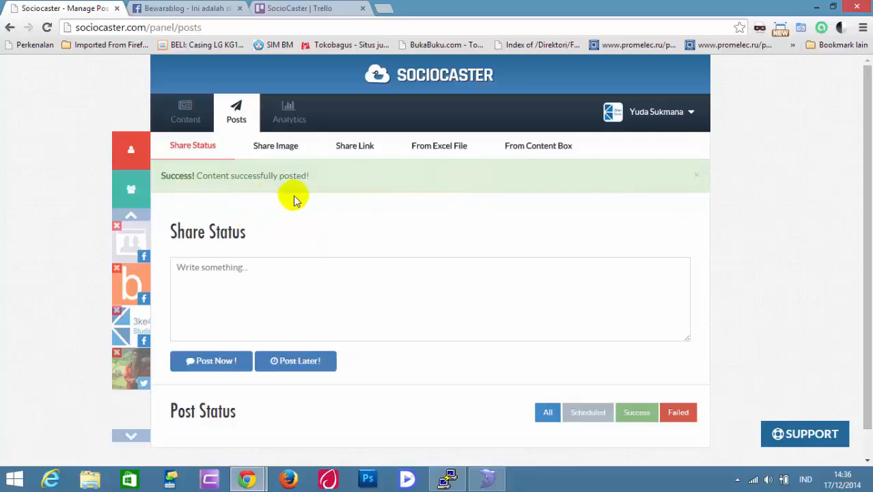
pyautogui.moveTo(273, 217)
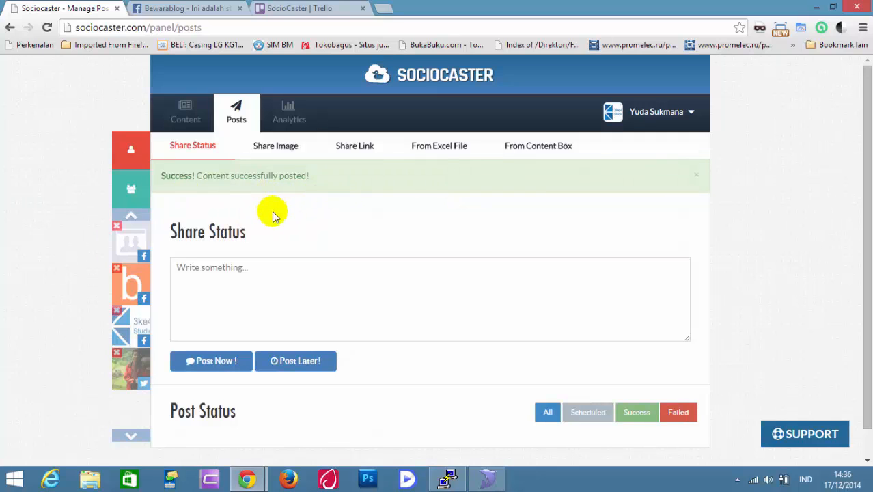
pyautogui.moveTo(320, 282)
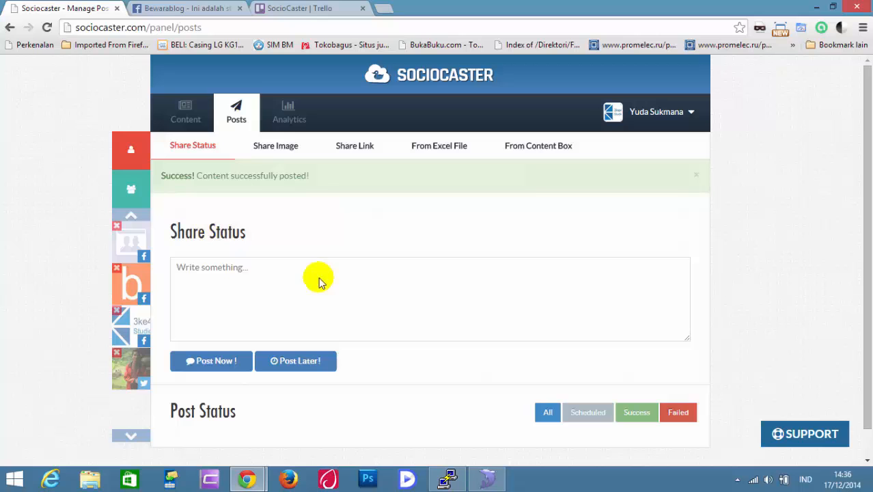
# Step: Open the newest Bewarablog entry's Facebook post from the Post Status list
pyautogui.scroll(-3)
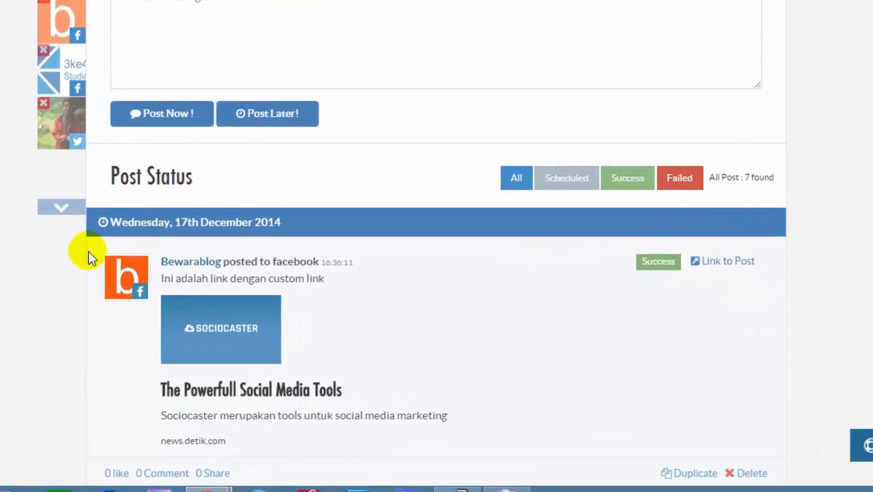
pyautogui.scroll(-3)
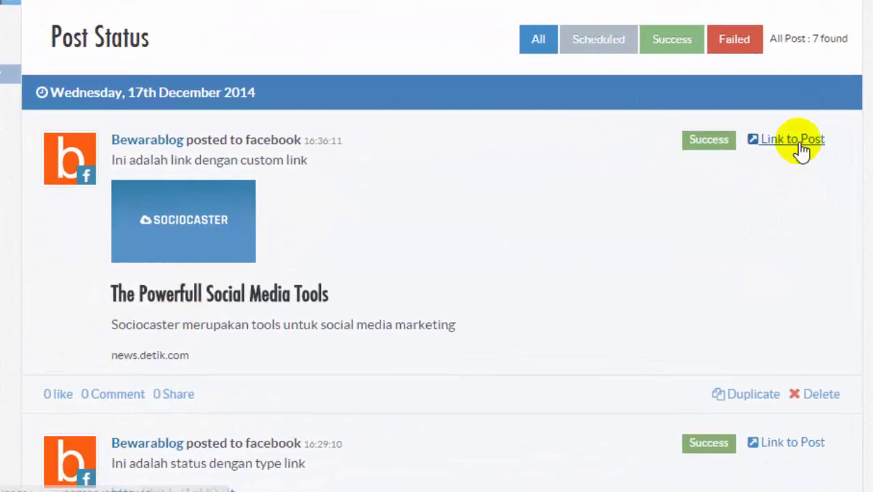
pyautogui.click(793, 139)
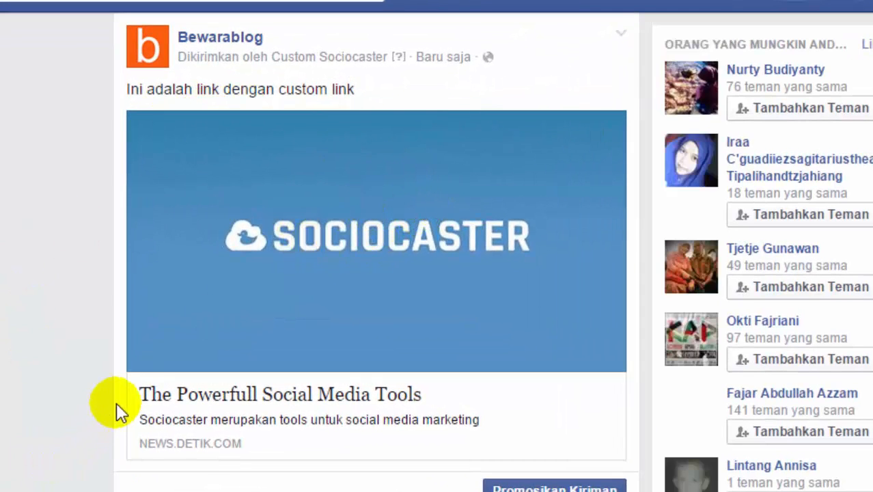
pyautogui.moveTo(259, 456)
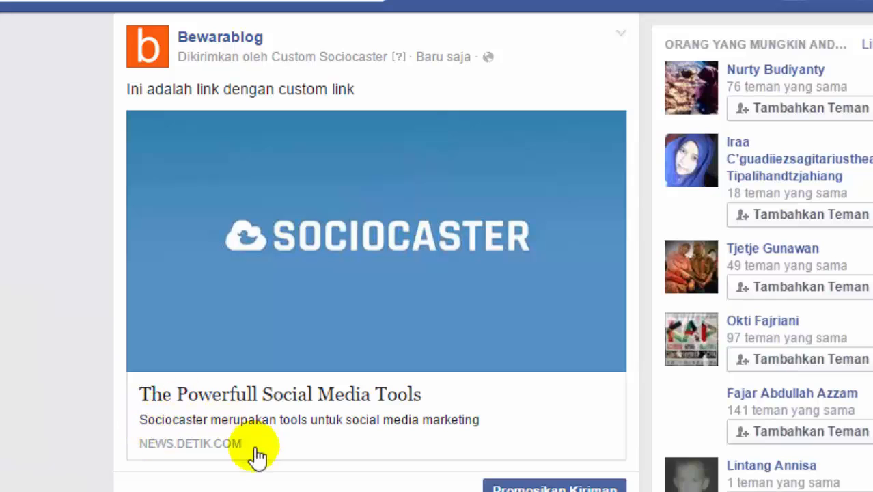
pyautogui.moveTo(291, 449)
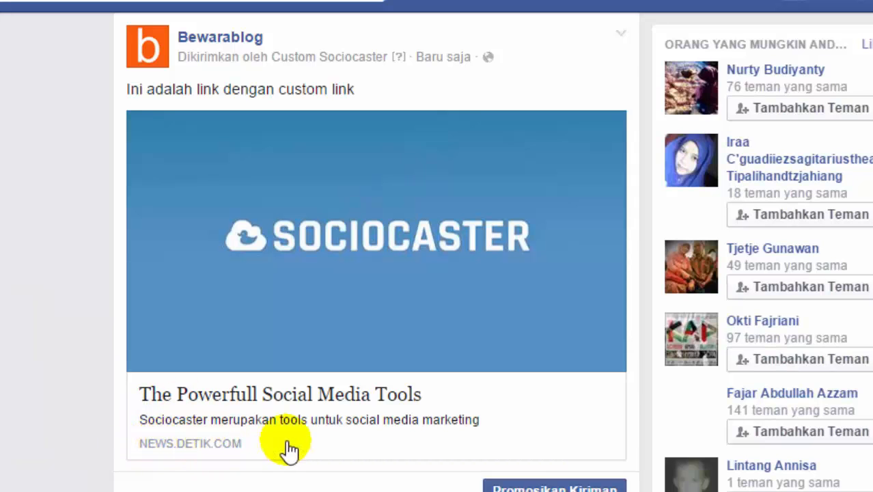